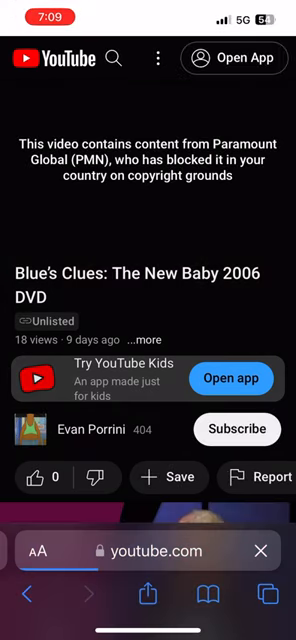
scroll("down", 3)
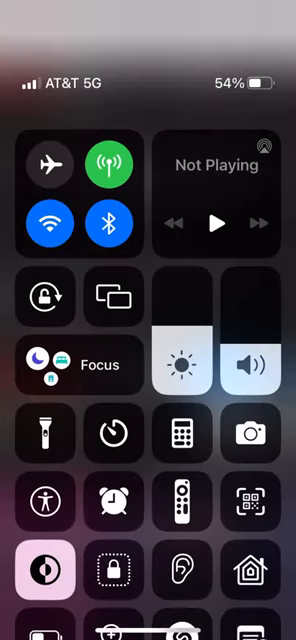